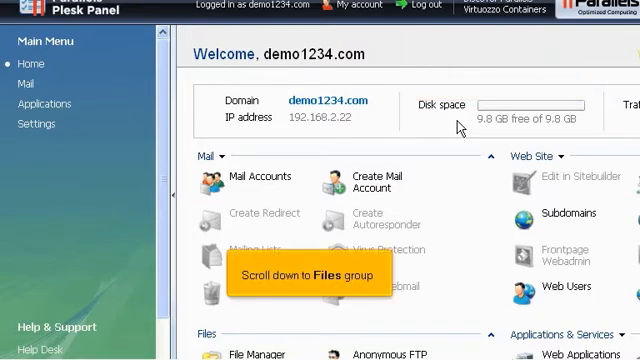
- Scroll the demo1234.com home page down to the Files group with File Manager
scroll("down", 3)
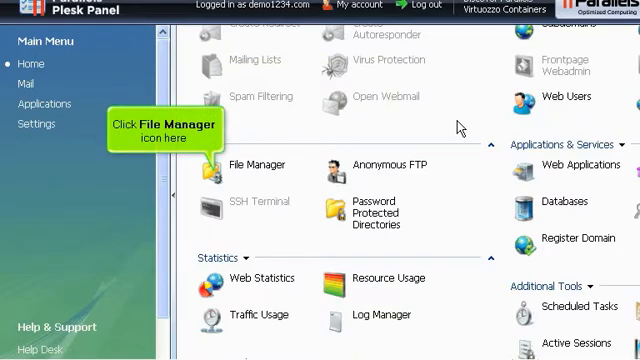
mouse_move(218, 176)
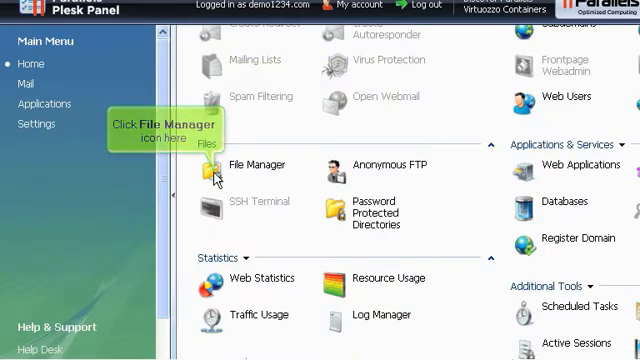
- Open File Manager for demo1234.com to list its files and directories
left_click(208, 164)
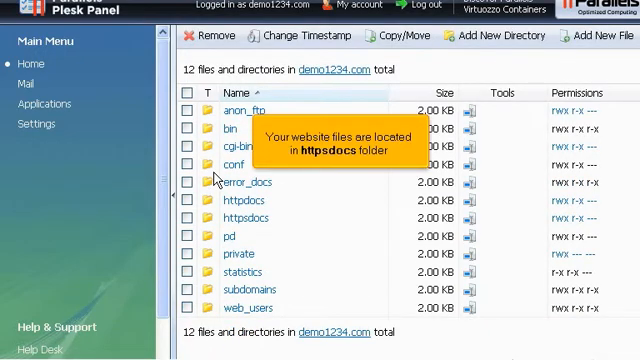
mouse_move(284, 198)
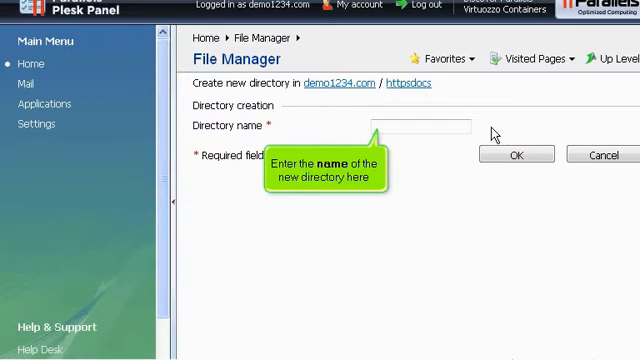
- Name the new httpdocs directory 'client'
type("client")
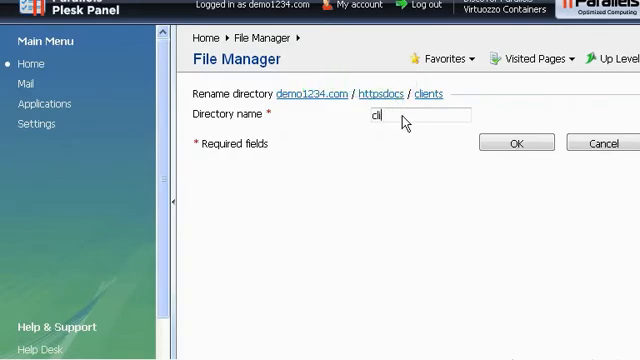
- Enter 'users' as the new name for the client folder
type("users")
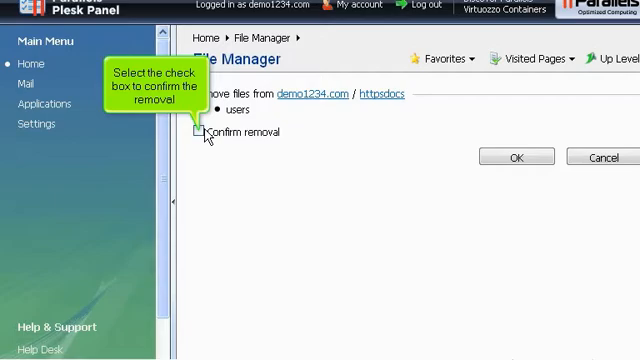
- Confirm removal of the users folder from httpdocs
left_click(196, 132)
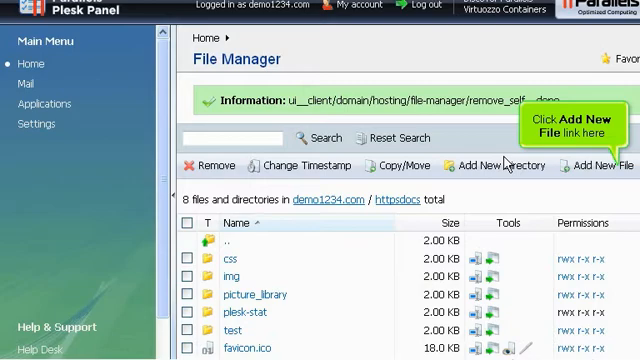
- Upload test.script.cgi from My Documents into httpdocs via Add New File
left_click(612, 164)
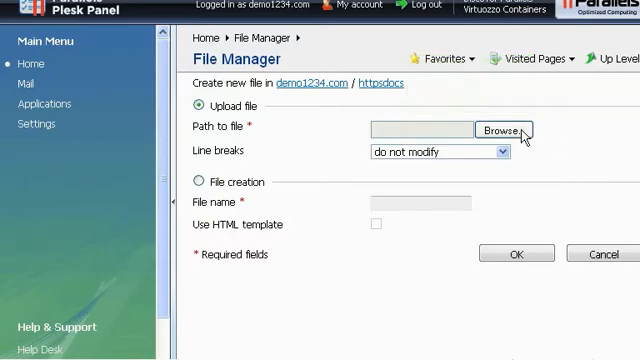
left_click(502, 130)
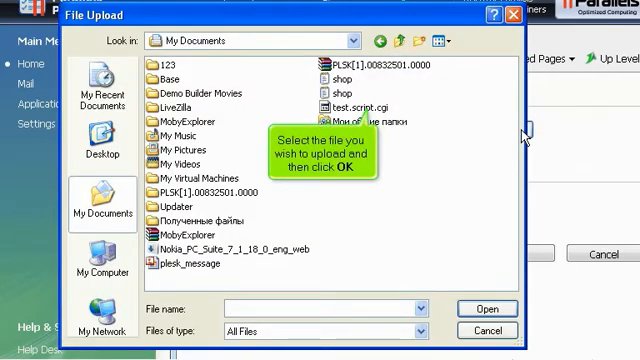
left_click(350, 108)
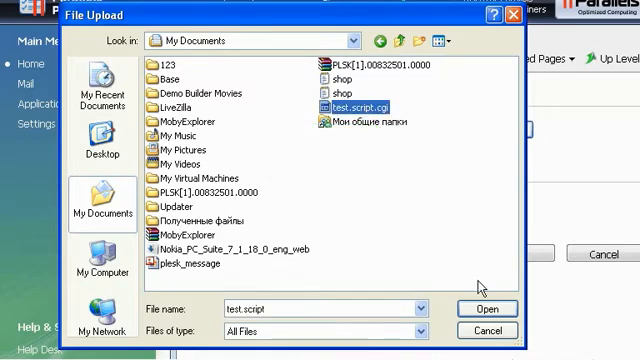
left_click(488, 308)
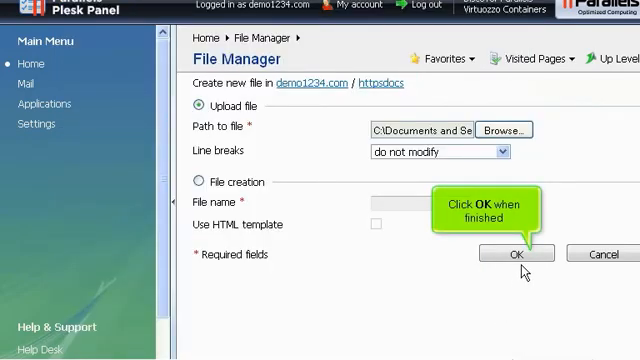
left_click(516, 254)
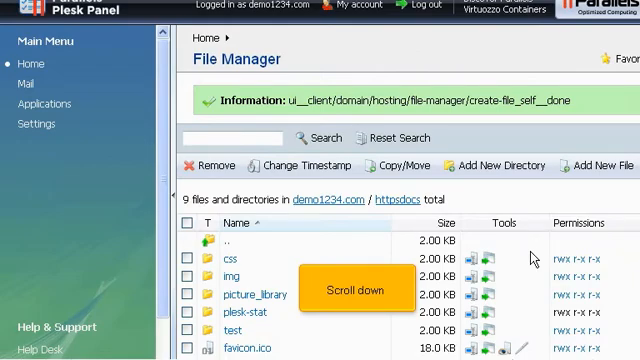
- Scroll the httpdocs listing down to reach test.script.cgi's permissions link
scroll("down", 3)
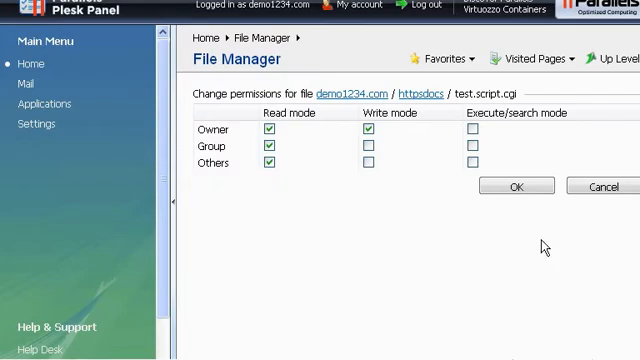
- Grant Execute/search on test.script.cgi to owner, group and others and save
left_click(472, 146)
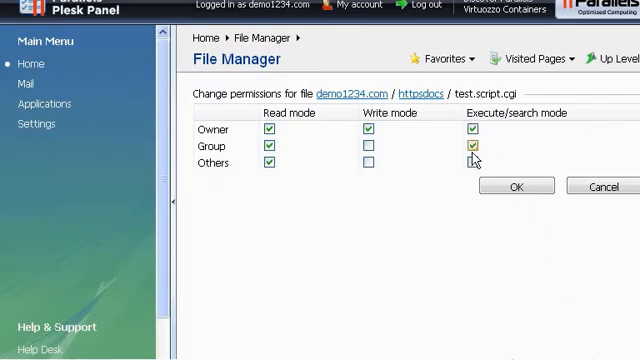
left_click(472, 162)
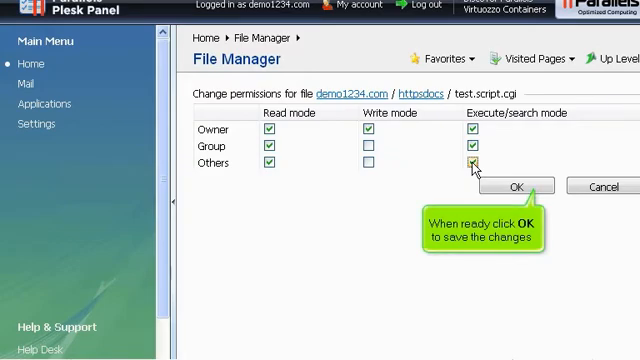
left_click(516, 184)
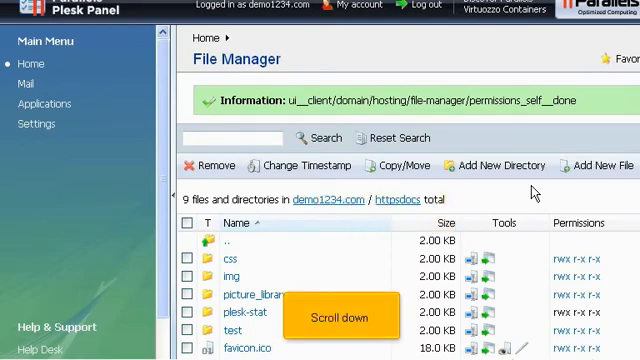
- Remove test.script.cgi from httpdocs with removal confirmed, leaving 8 items
scroll("down", 3)
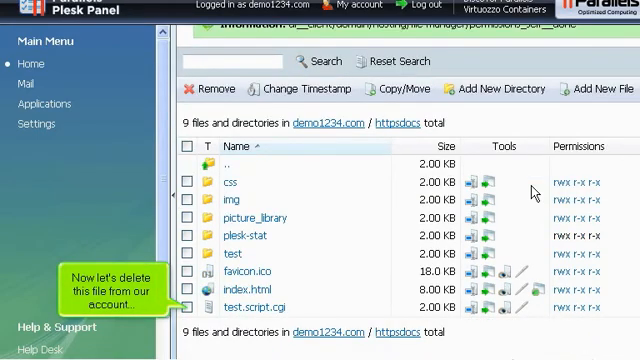
left_click(192, 306)
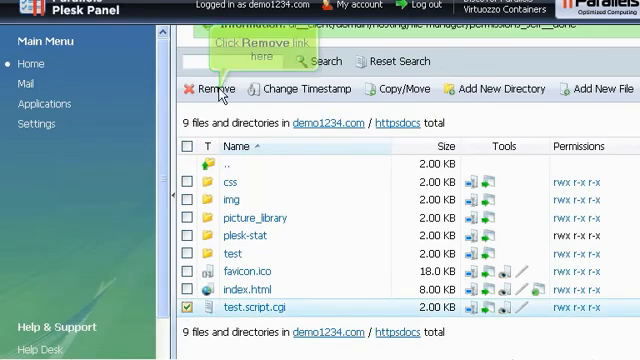
left_click(214, 88)
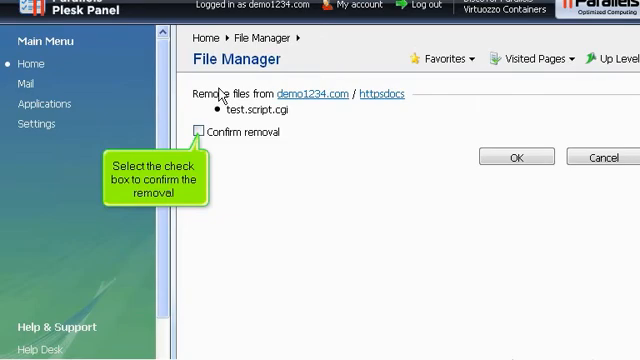
left_click(196, 132)
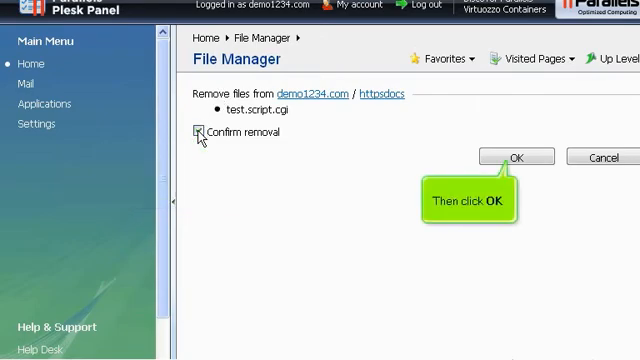
left_click(200, 132)
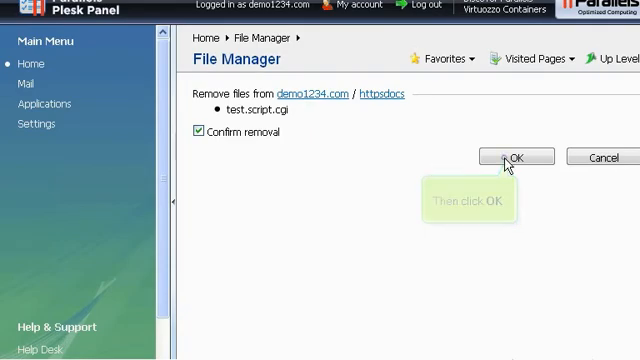
left_click(516, 156)
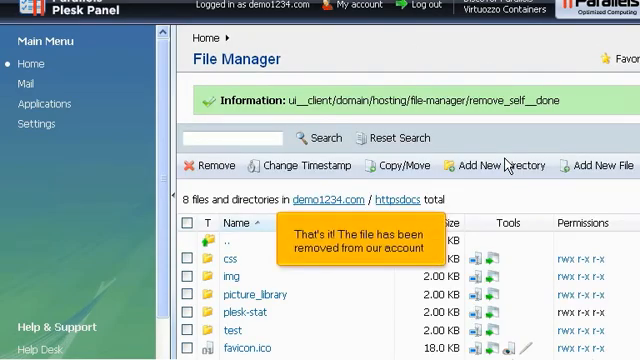